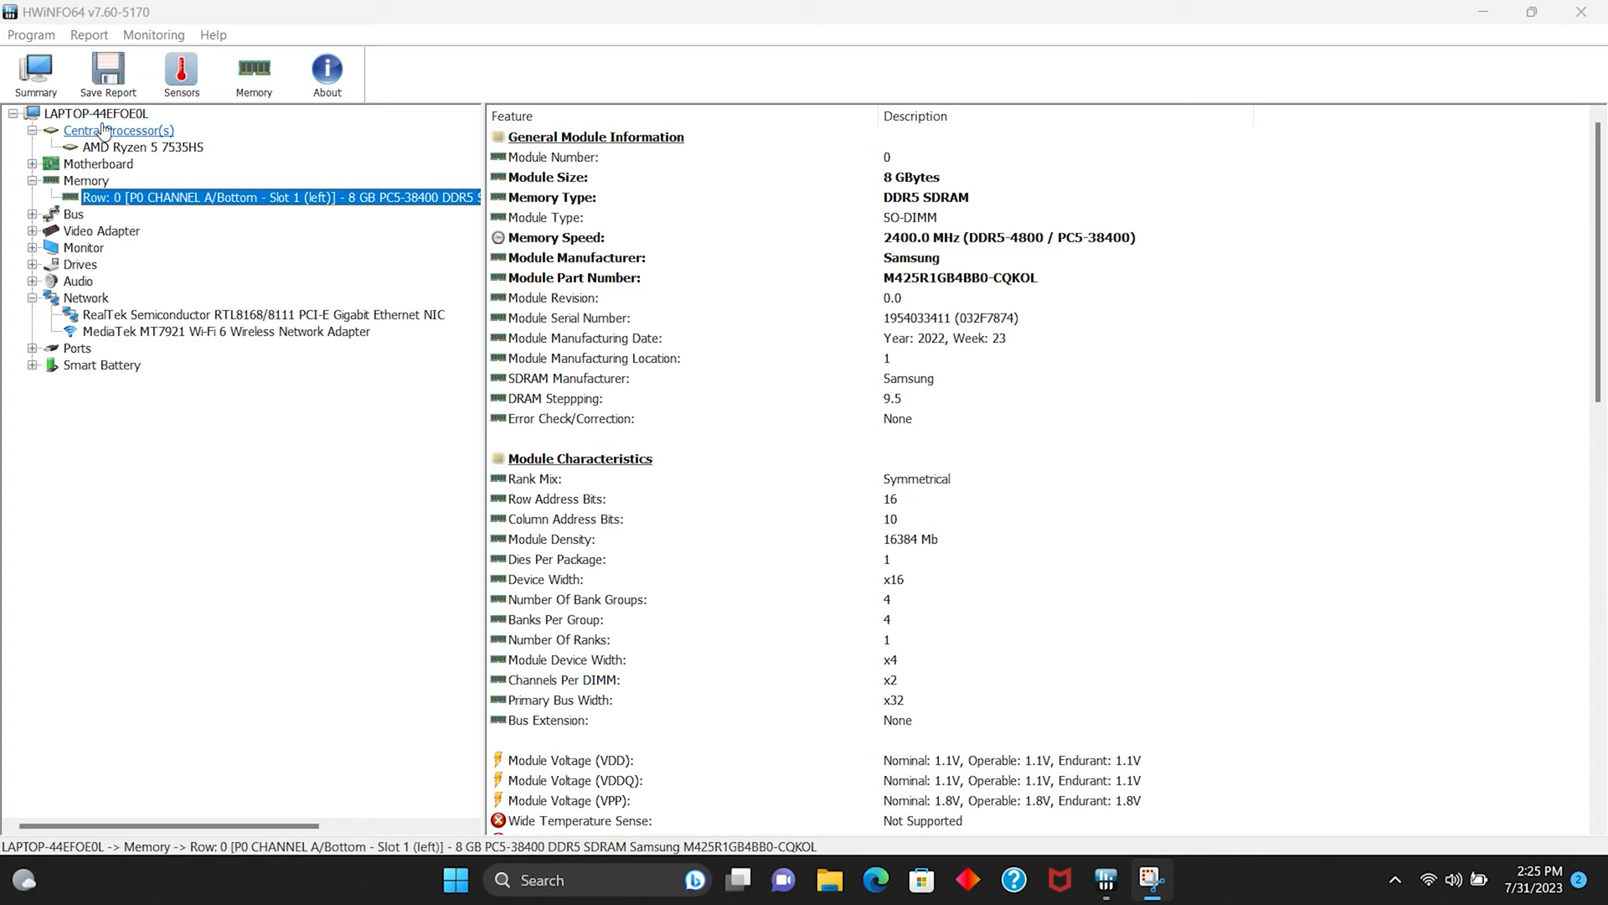
Step: View the Ryzen 5 7535HS, motherboard/BIOS and overall memory summary details in turn
{"action": "left_click", "coordinate": [142, 148]}
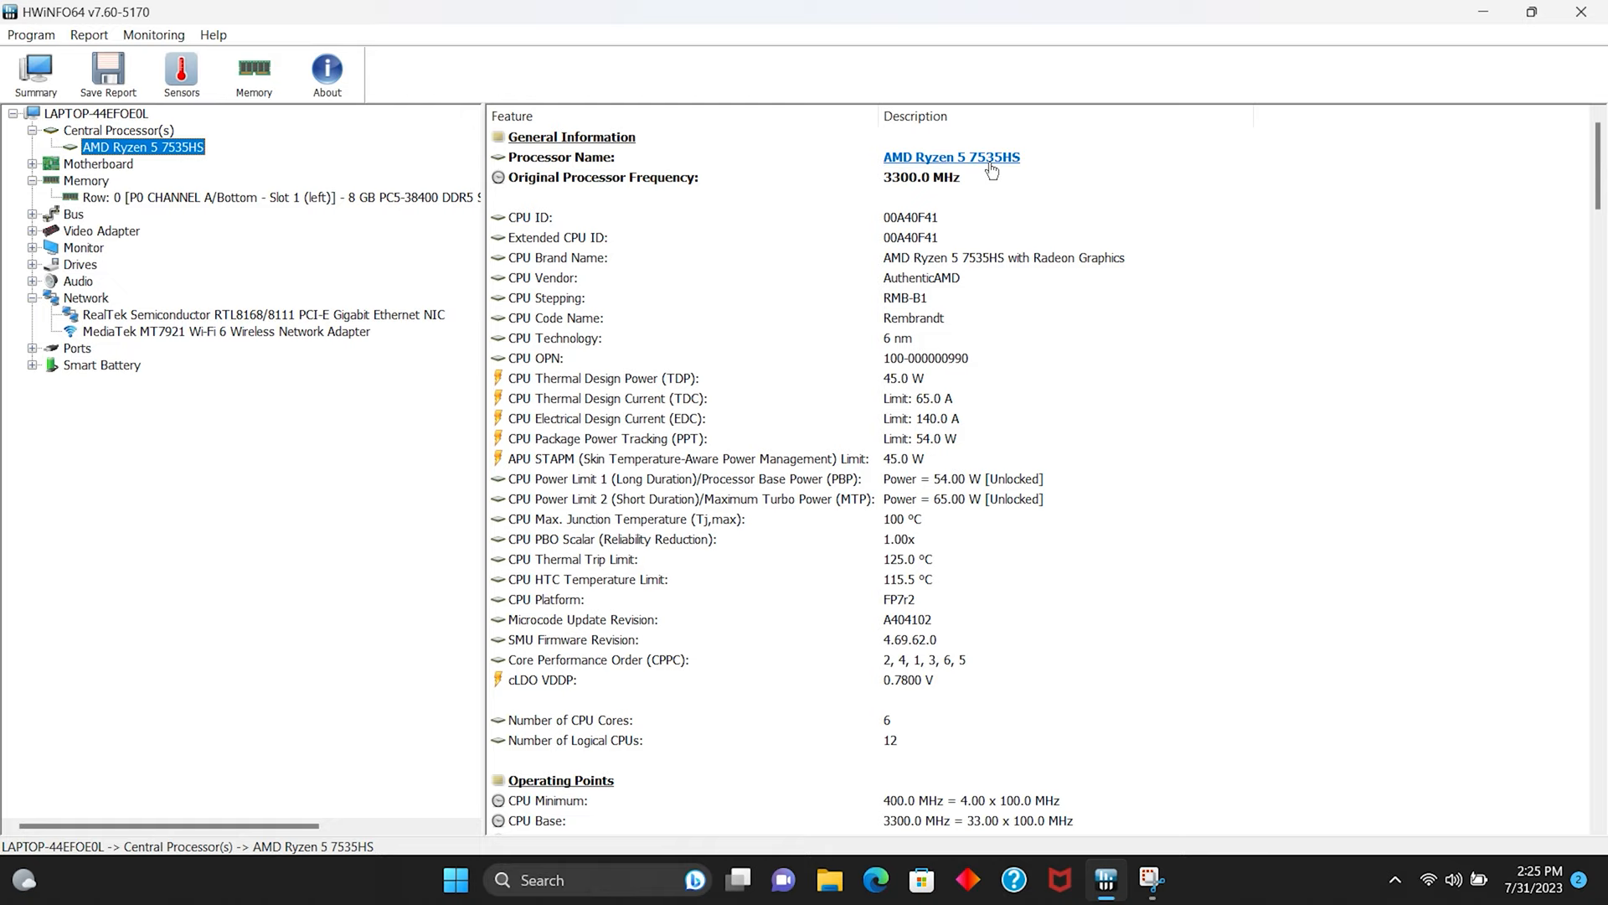
{"action": "left_click", "coordinate": [98, 164]}
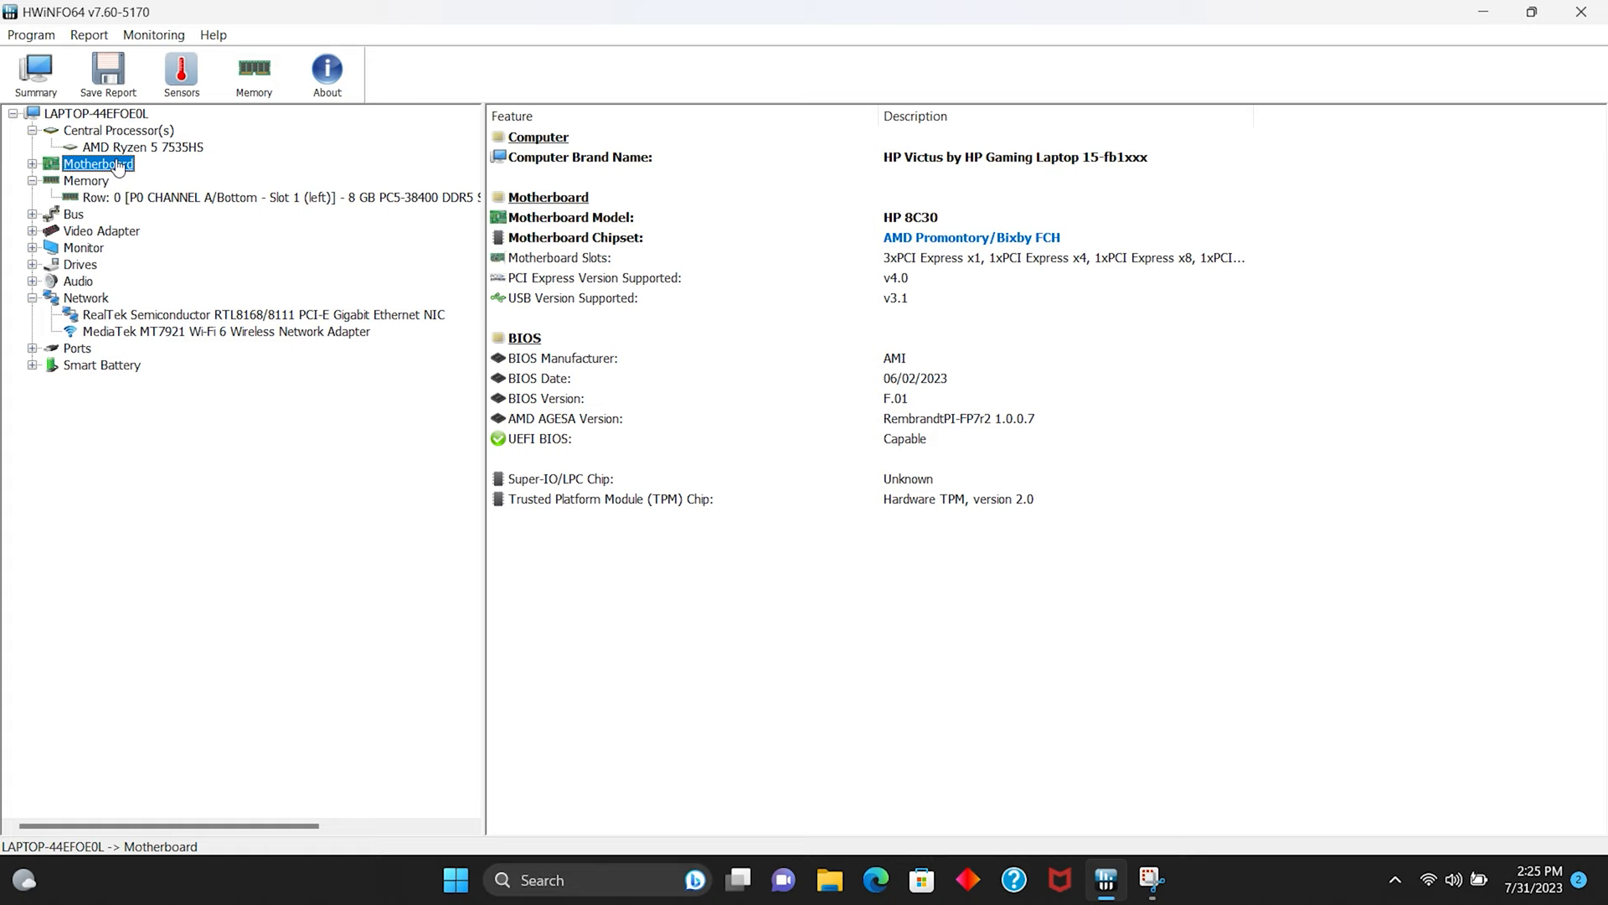
{"action": "left_click", "coordinate": [86, 181]}
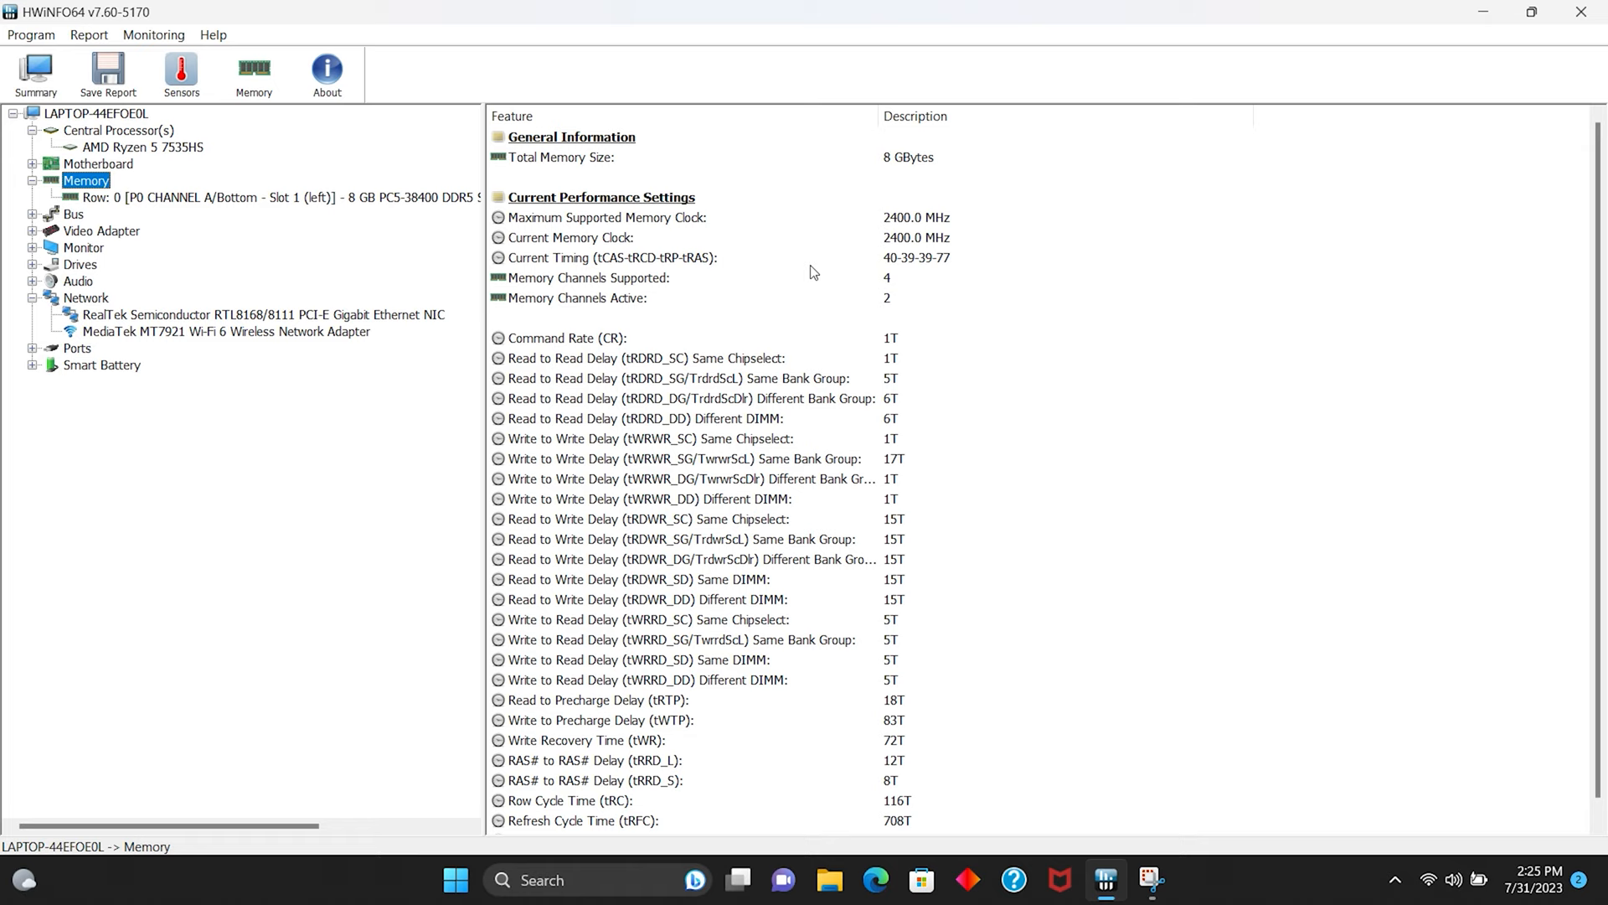
Step: Browse the 8 GB Samsung DDR5 module's SPD, PMIC and thermal data, then list both GPUs under Video Adapter
{"action": "left_click", "coordinate": [276, 197]}
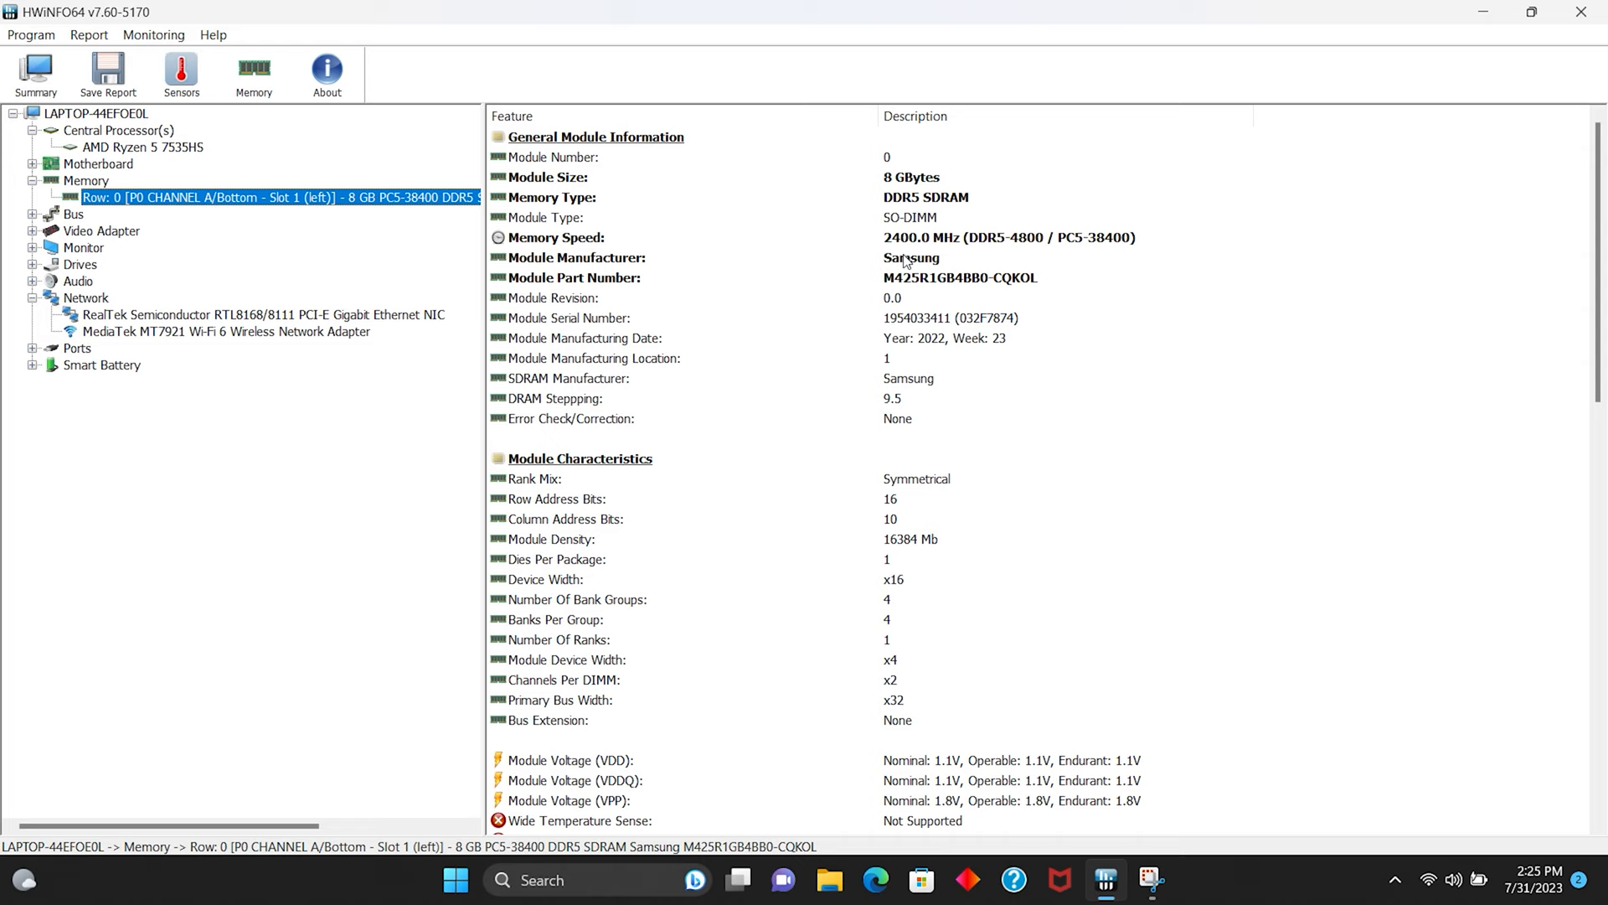
{"action": "scroll", "scroll_direction": "down", "scroll_amount": 3}
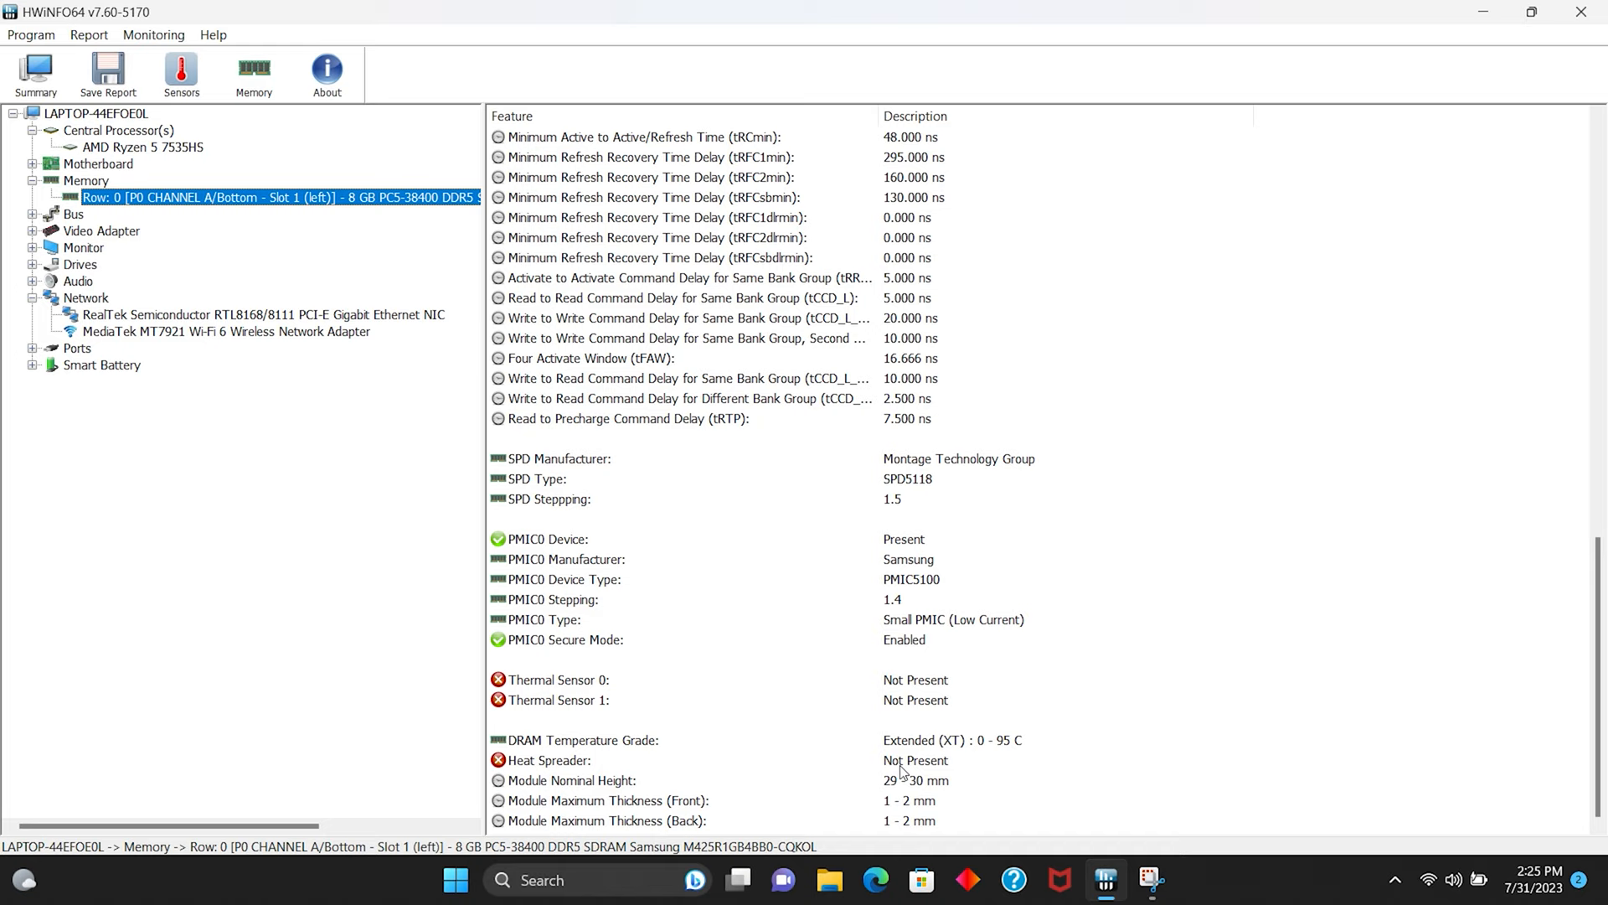
{"action": "left_click", "coordinate": [100, 230]}
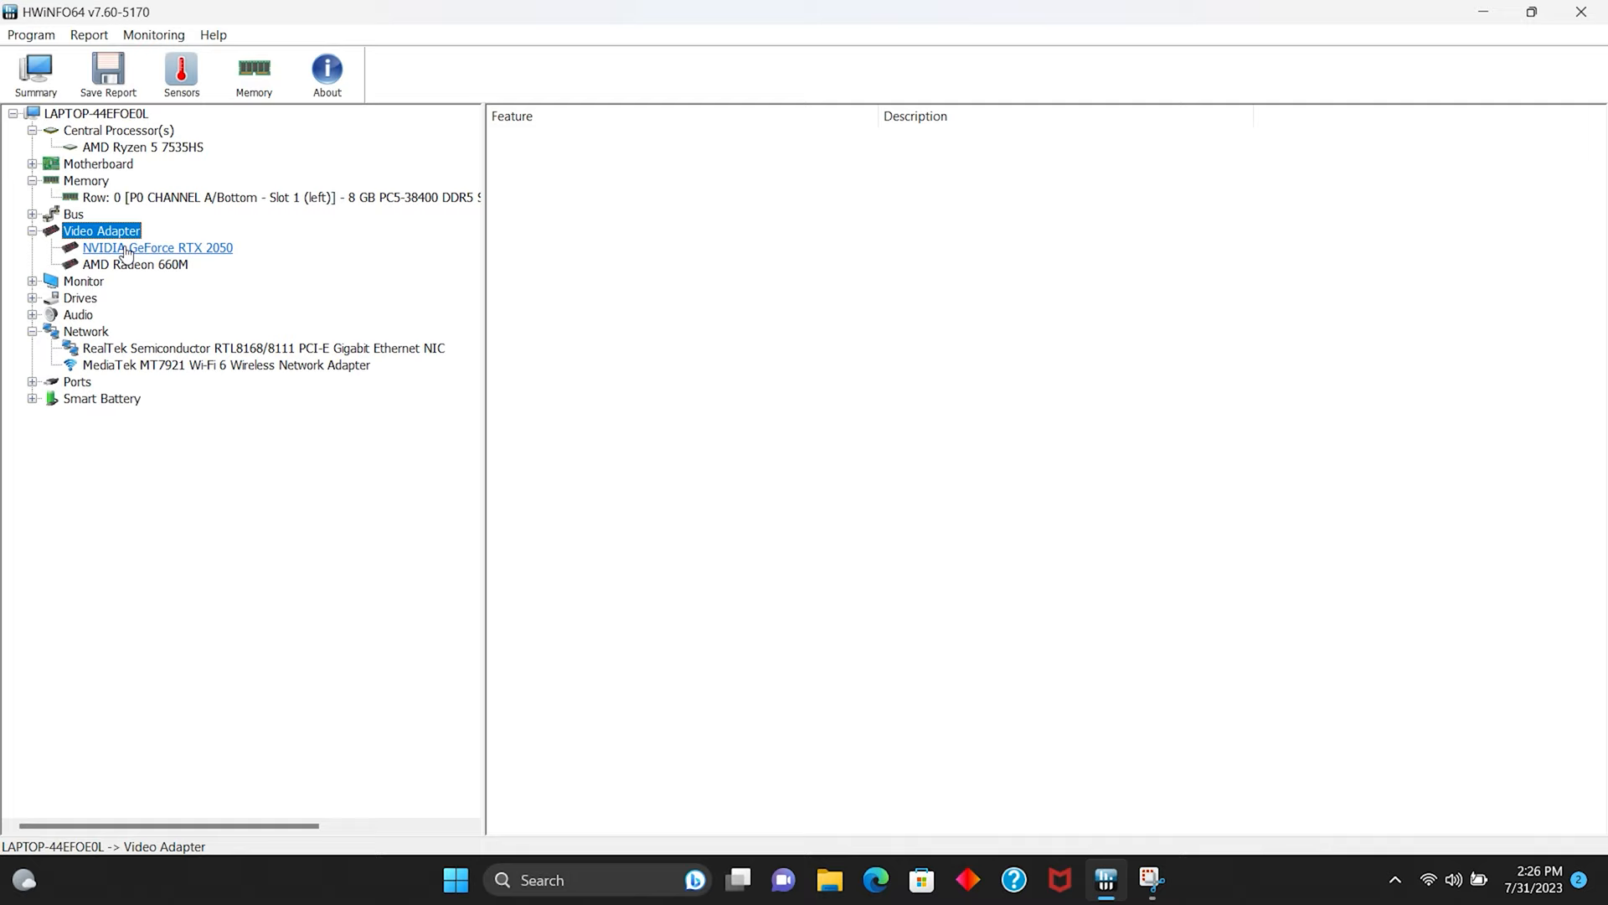
Step: View the GeForce RTX 2050 and Radeon 660M details, then the RealTek Gigabit Ethernet adapter
{"action": "left_click", "coordinate": [157, 248]}
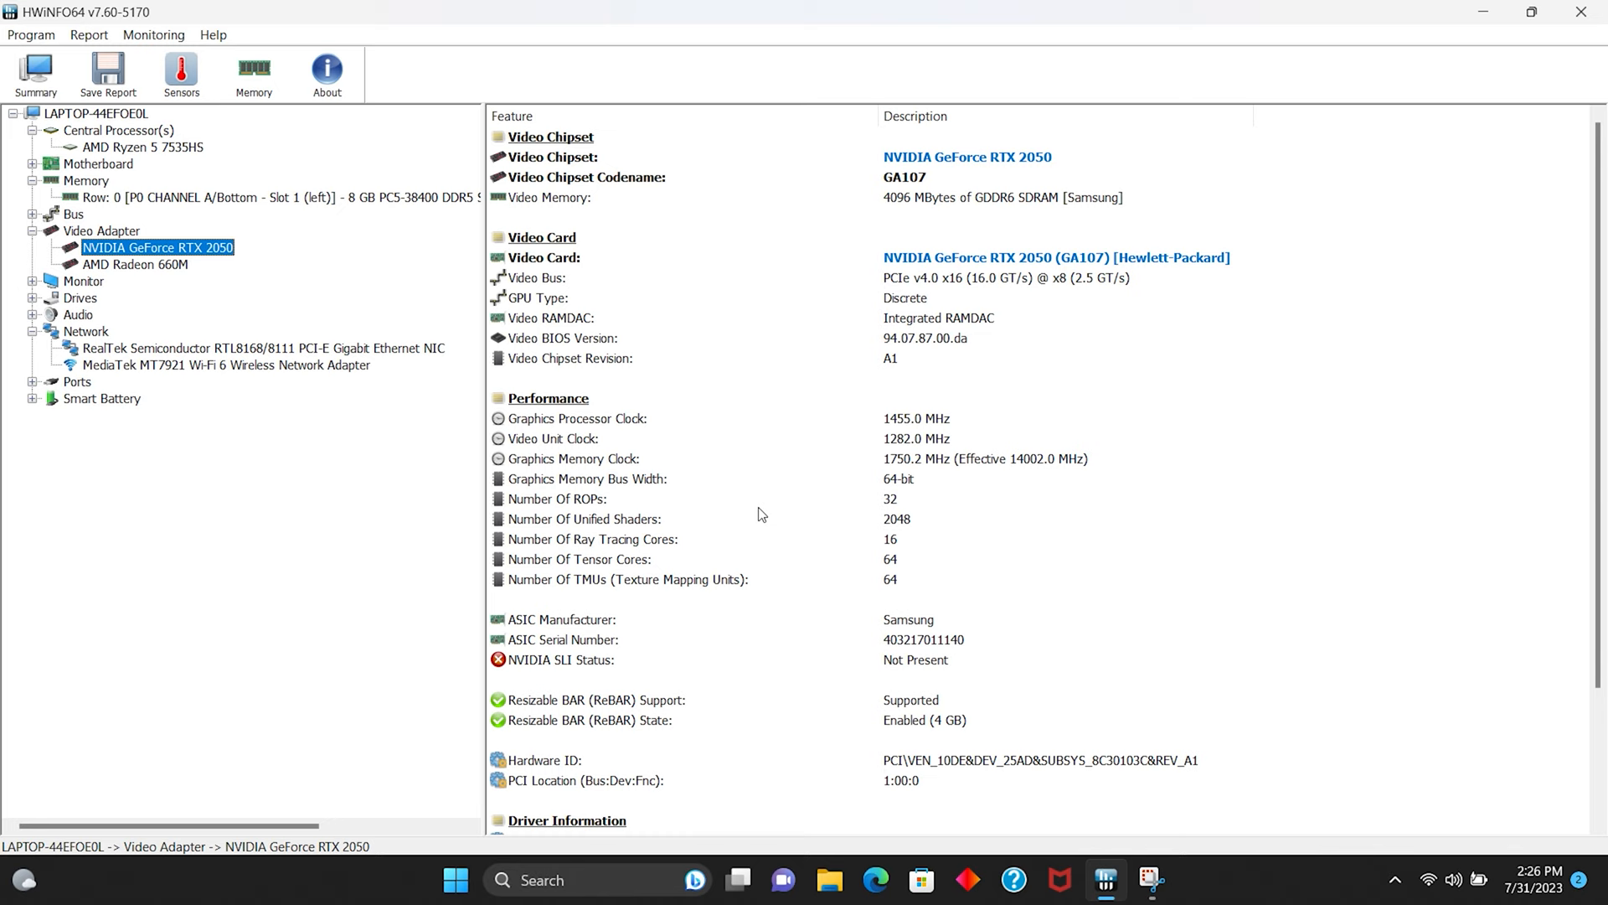
{"action": "left_click", "coordinate": [134, 263]}
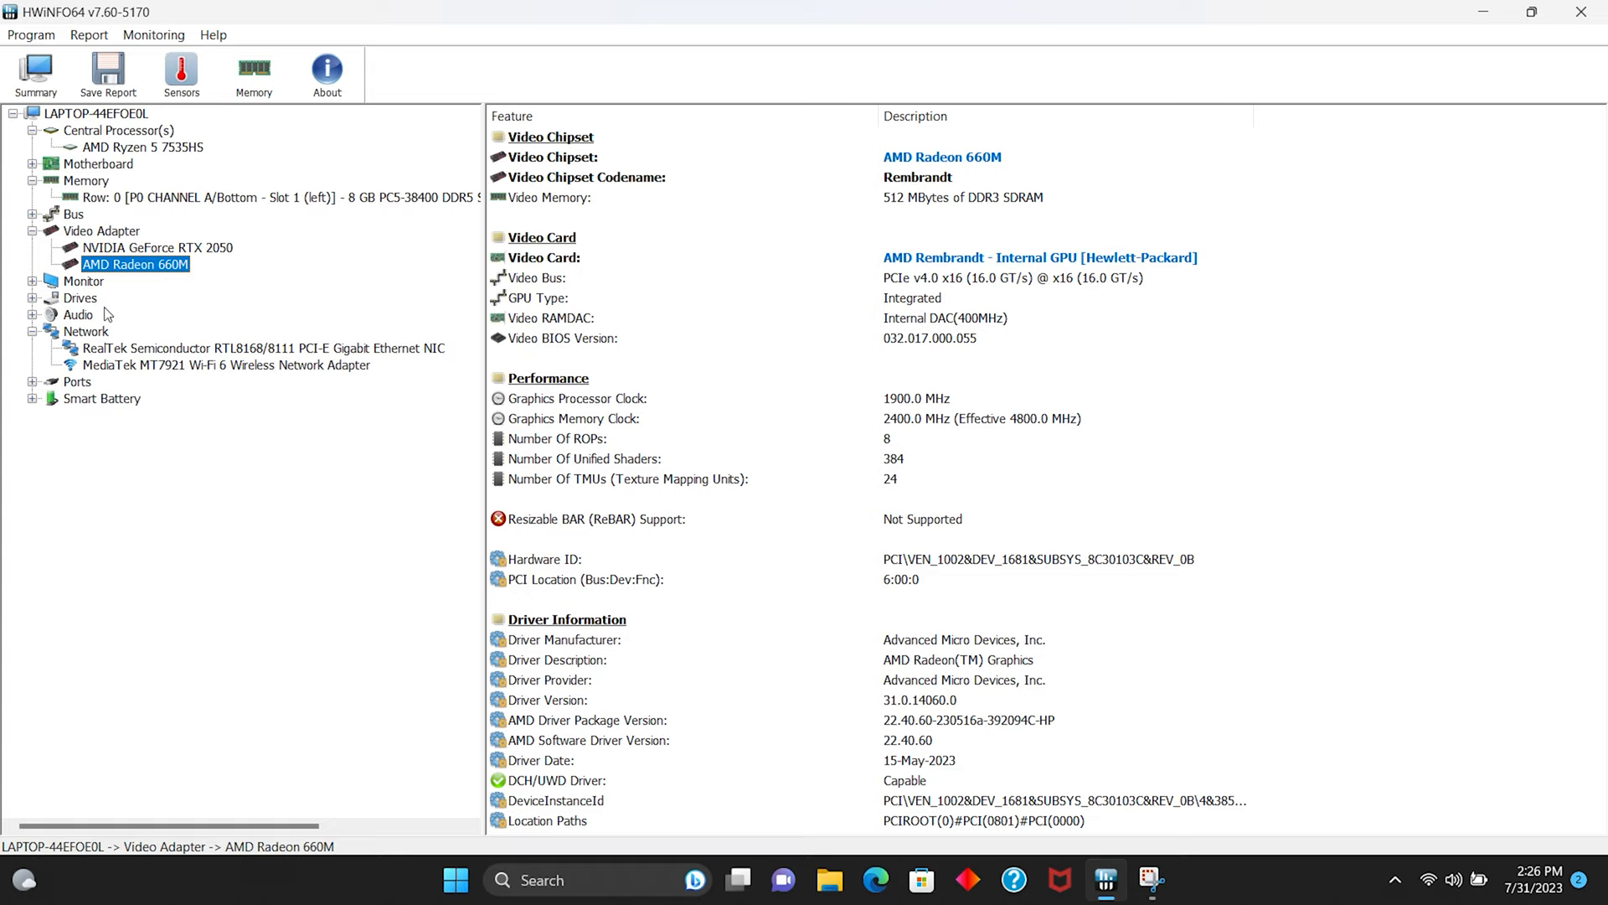
{"action": "left_click", "coordinate": [261, 348]}
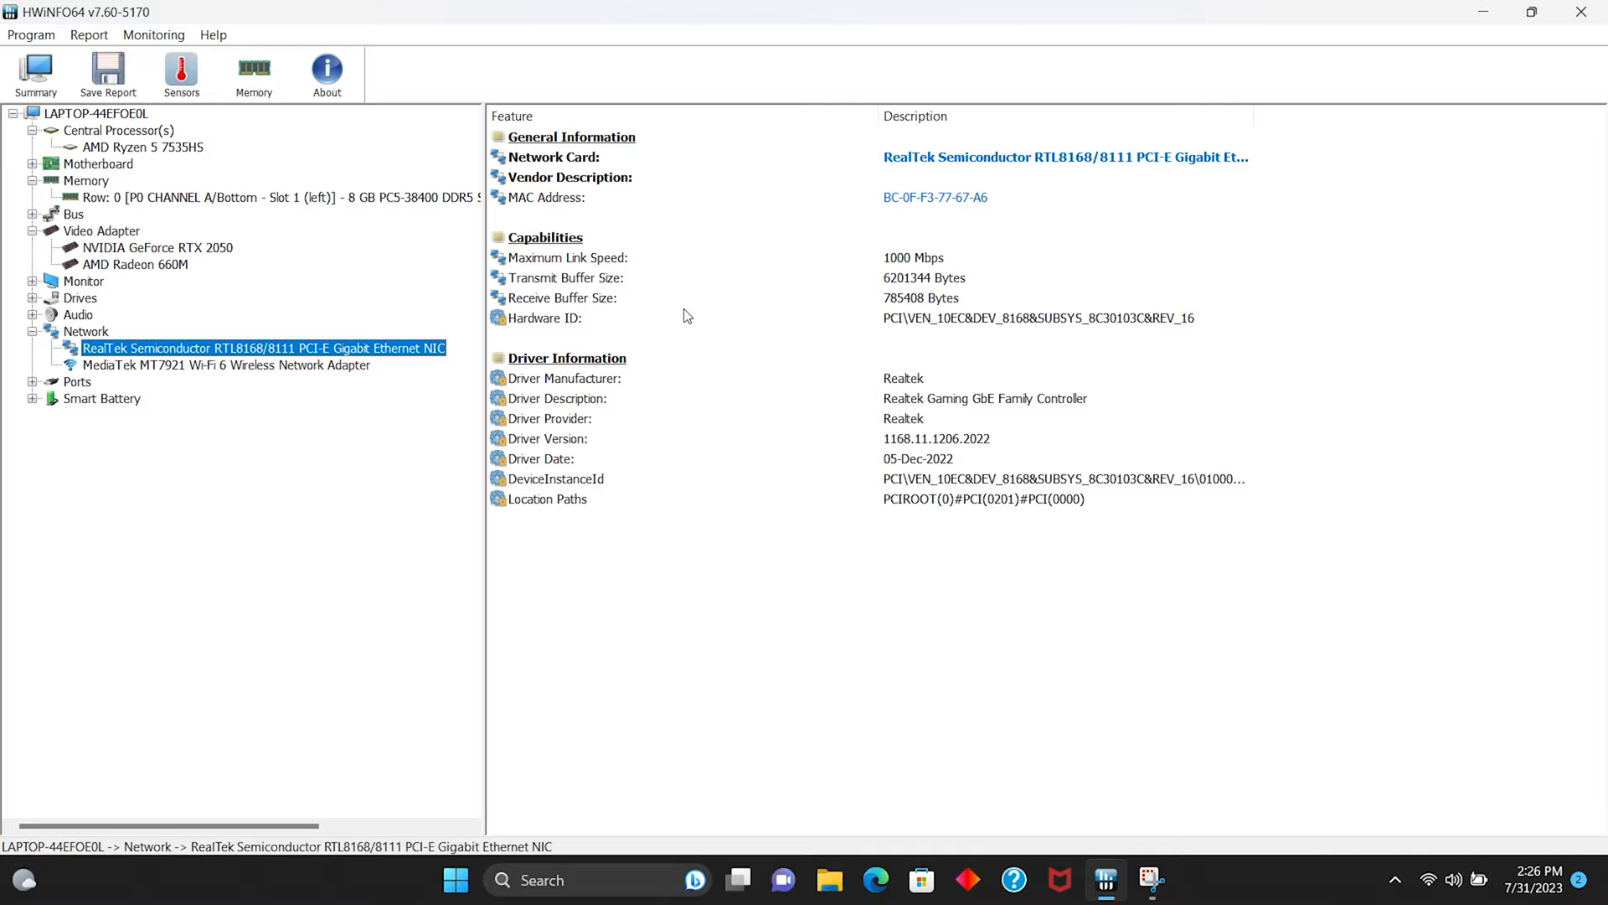